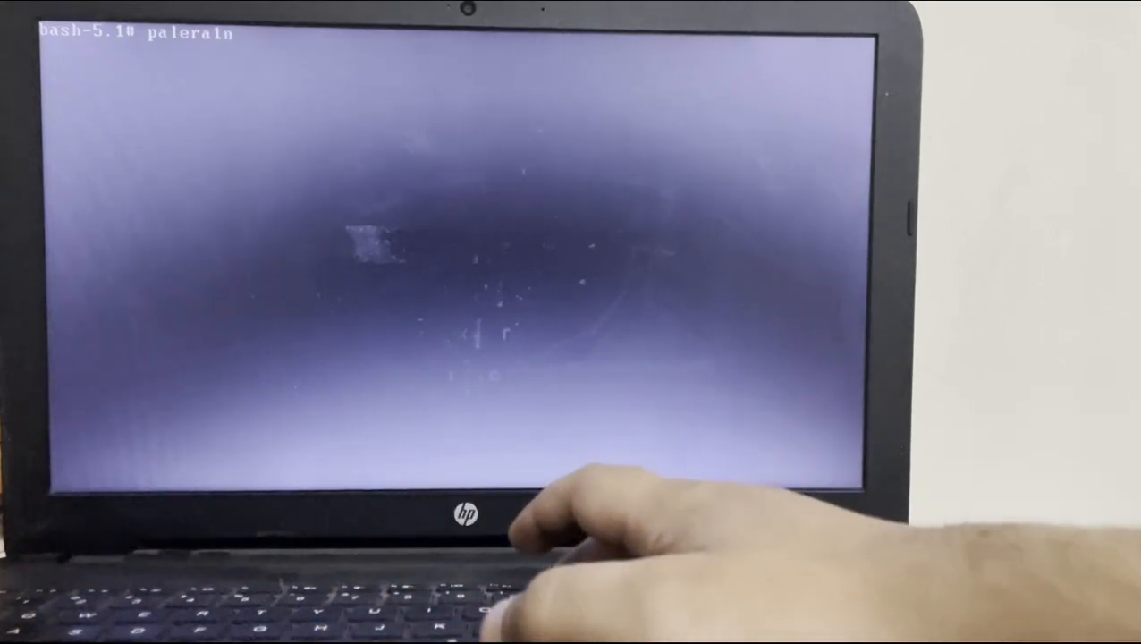
{"action": "type", "text": "-"}
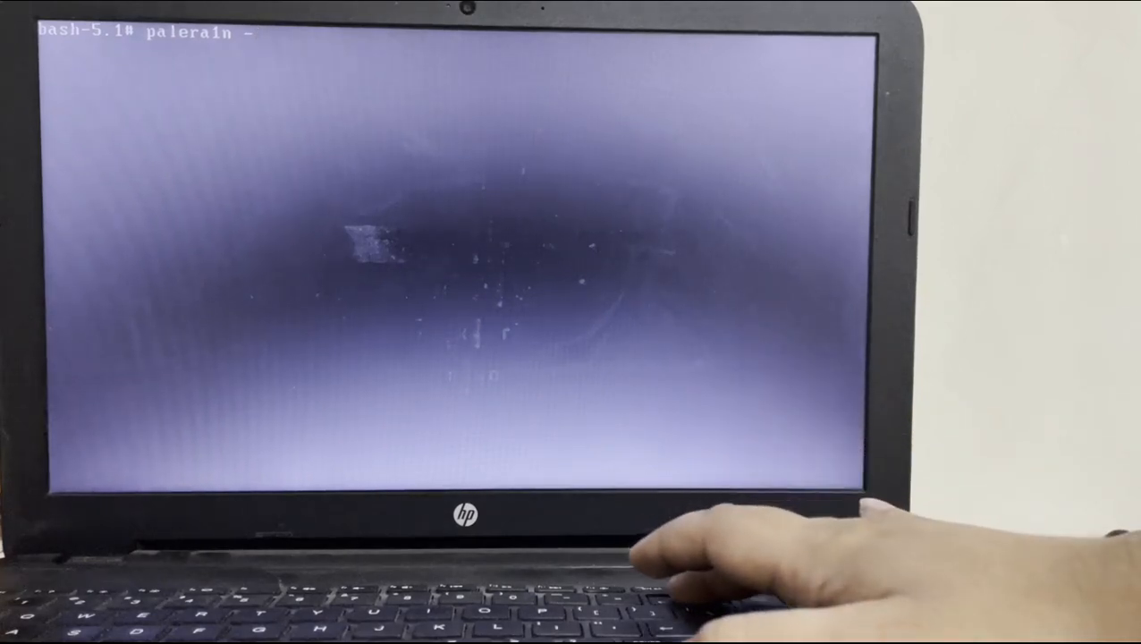
{"action": "type", "text": "l"}
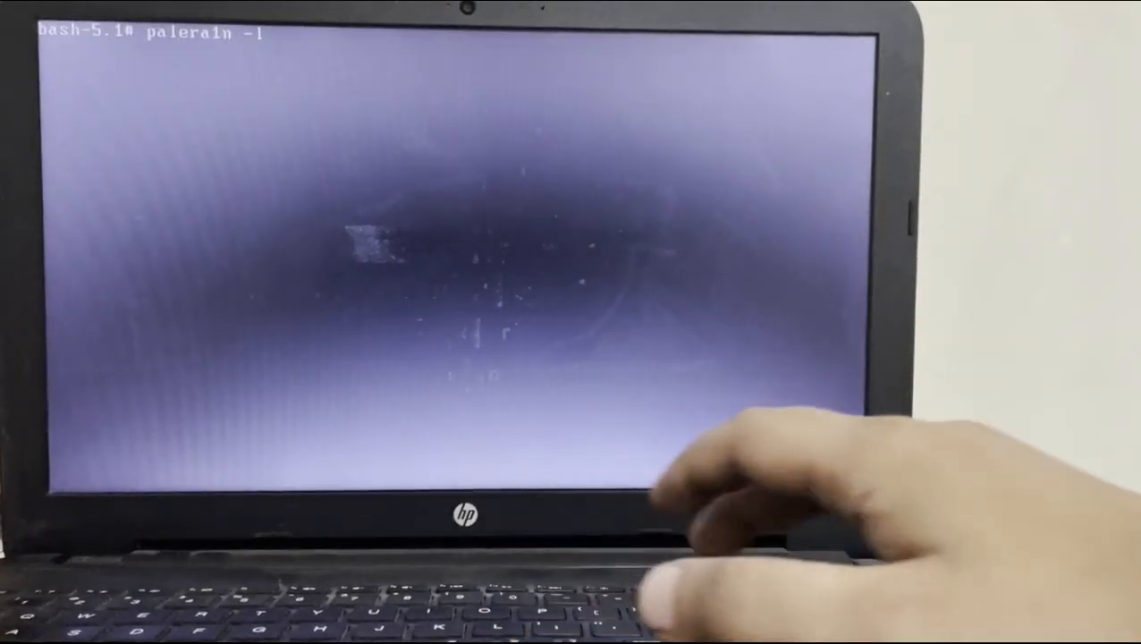